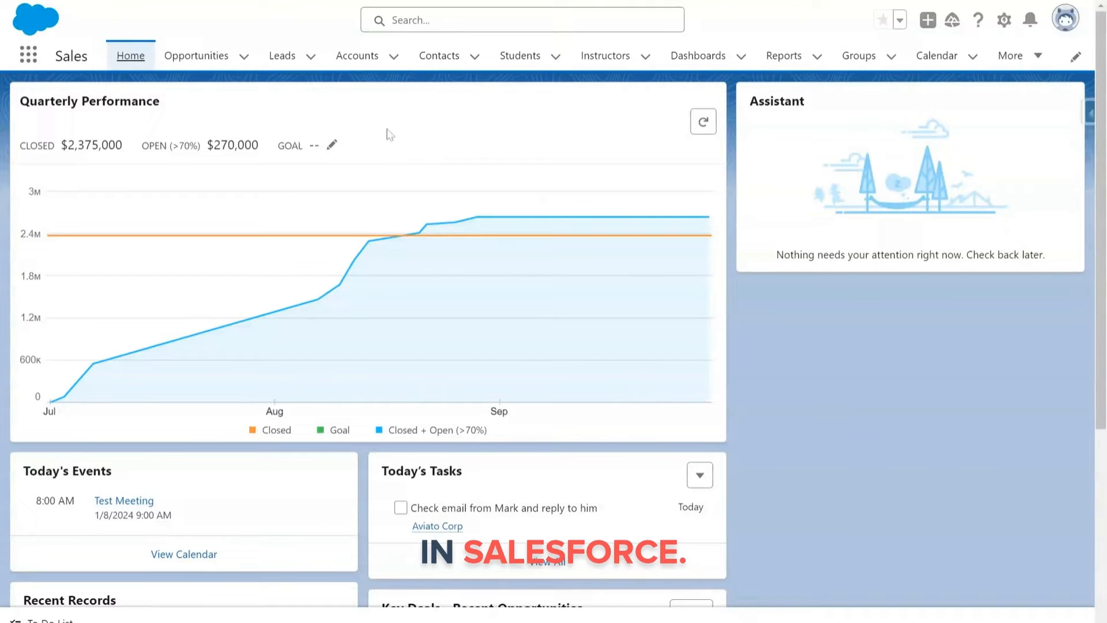
pyautogui.click(281, 56)
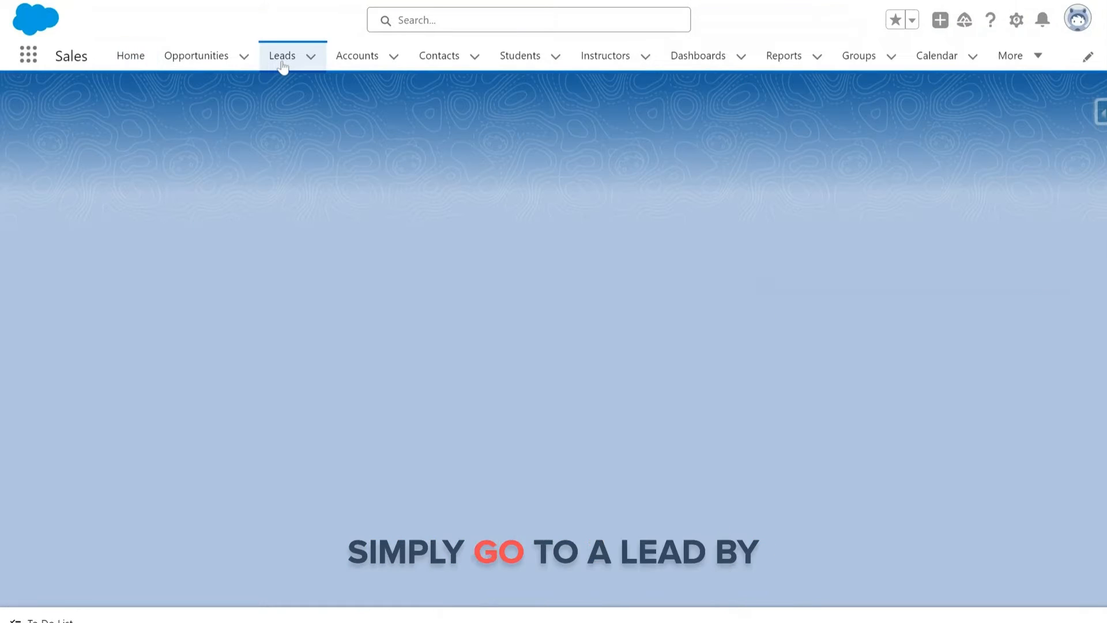
pyautogui.click(281, 55)
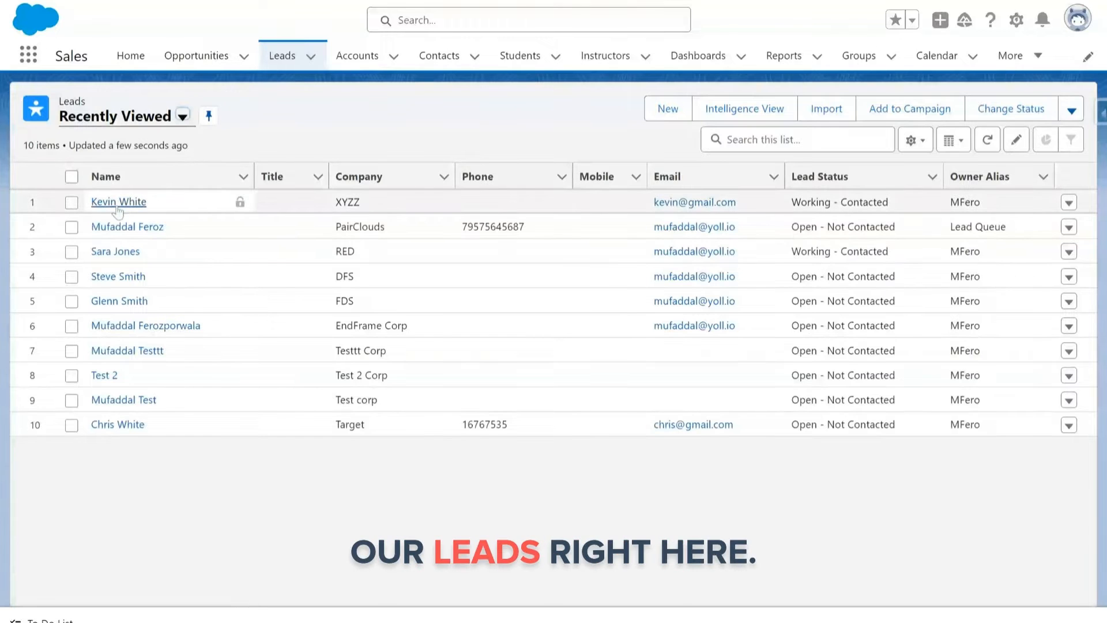
pyautogui.click(117, 202)
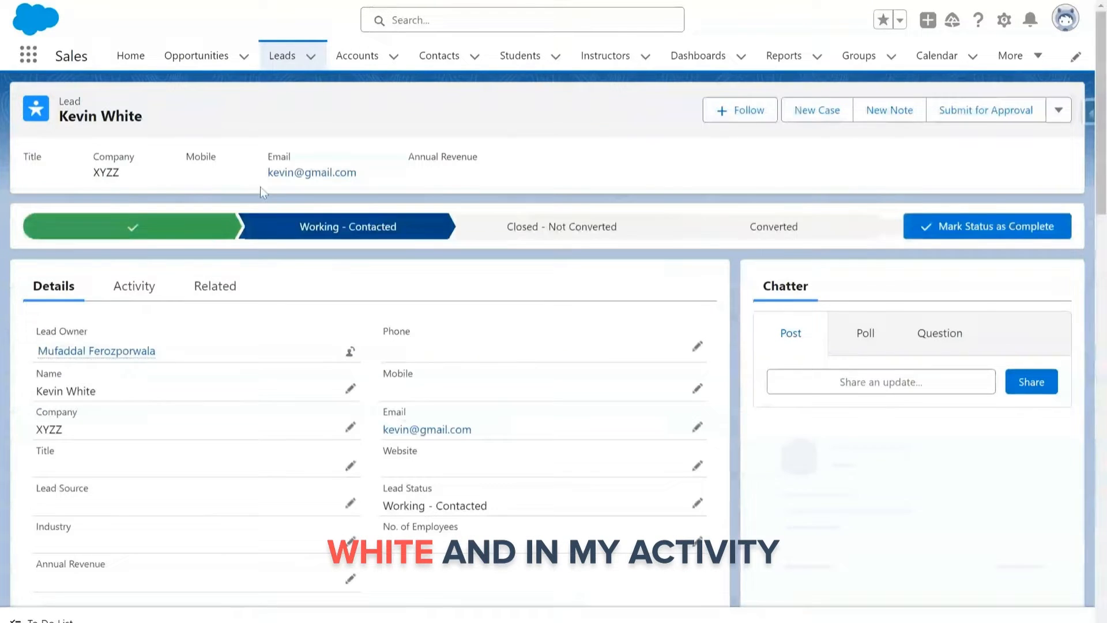
pyautogui.click(134, 286)
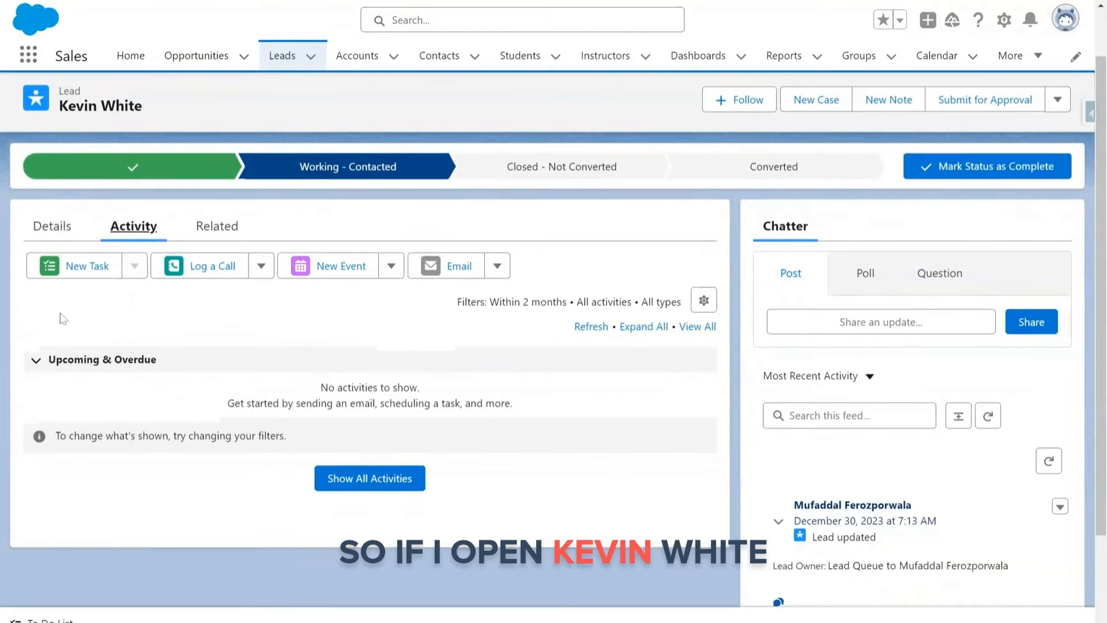
pyautogui.moveTo(75, 298)
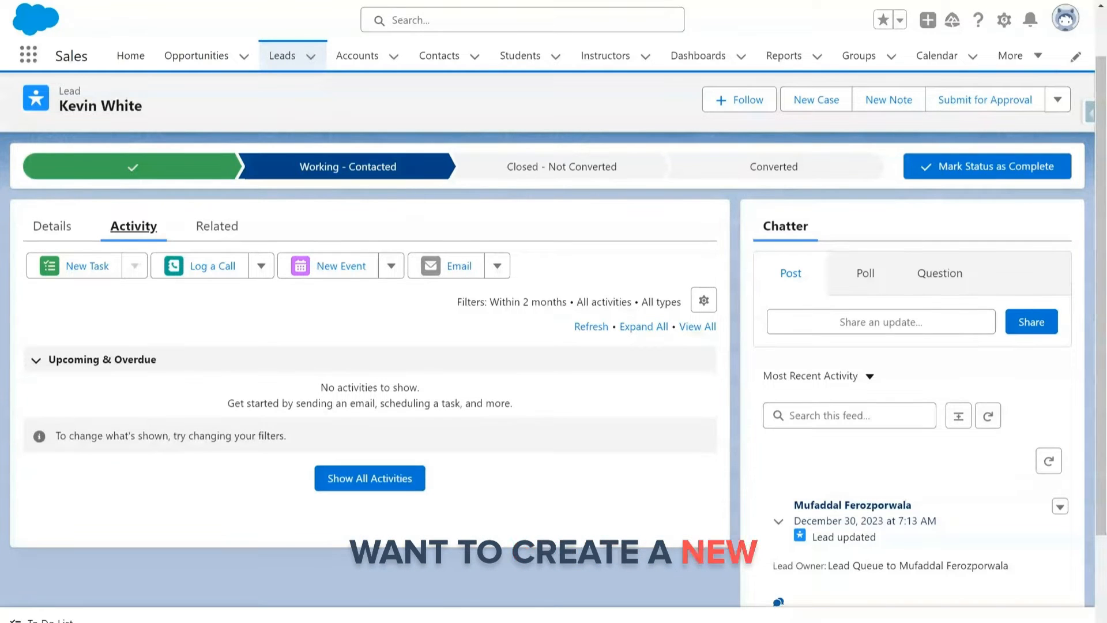
pyautogui.moveTo(83, 276)
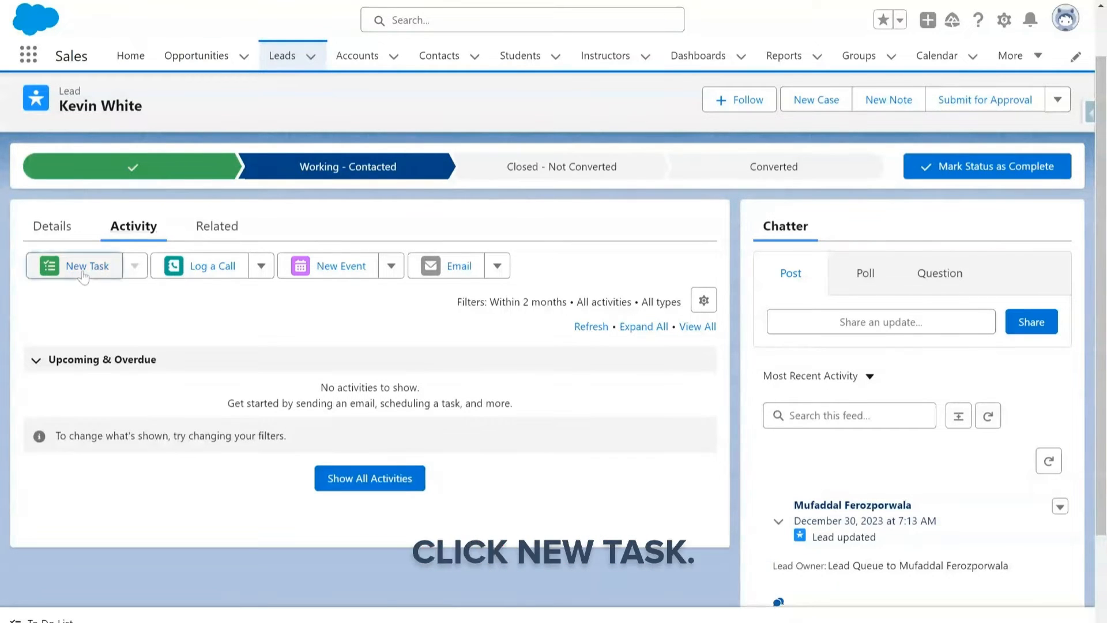
# Start a new task with subject 'Call Kevin' and due date 1/21/2024
pyautogui.click(88, 266)
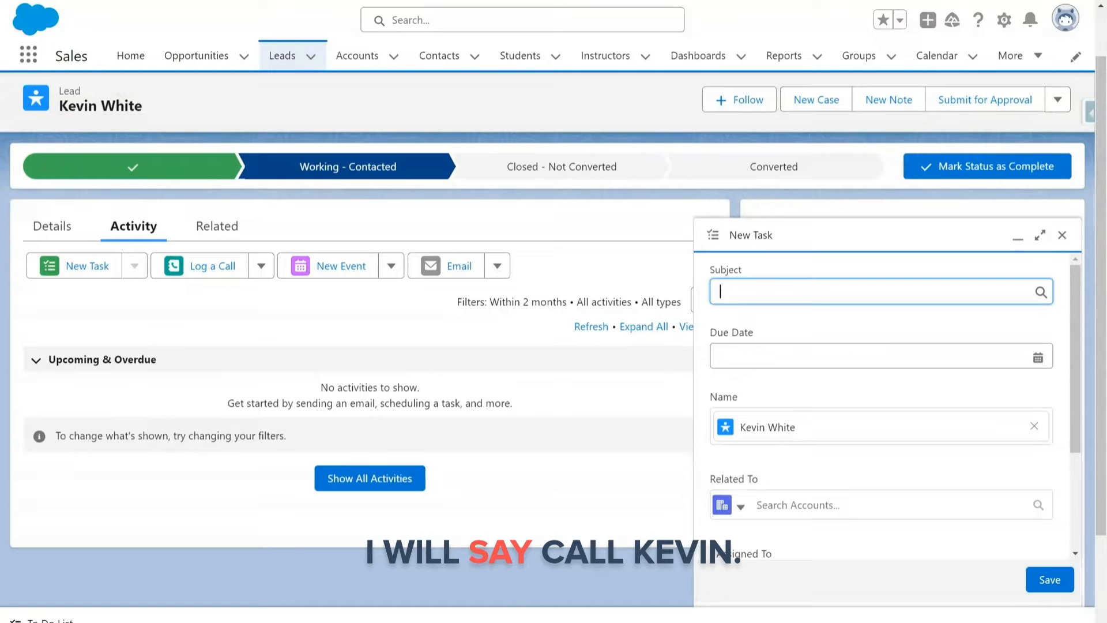
pyautogui.write('Call Kevin')
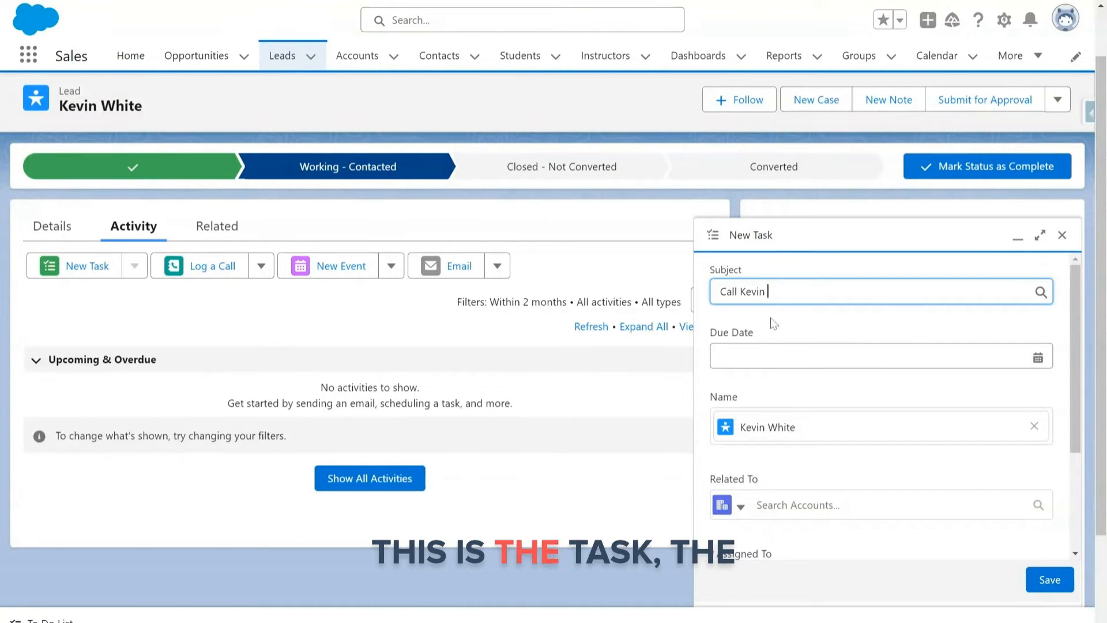
pyautogui.click(869, 356)
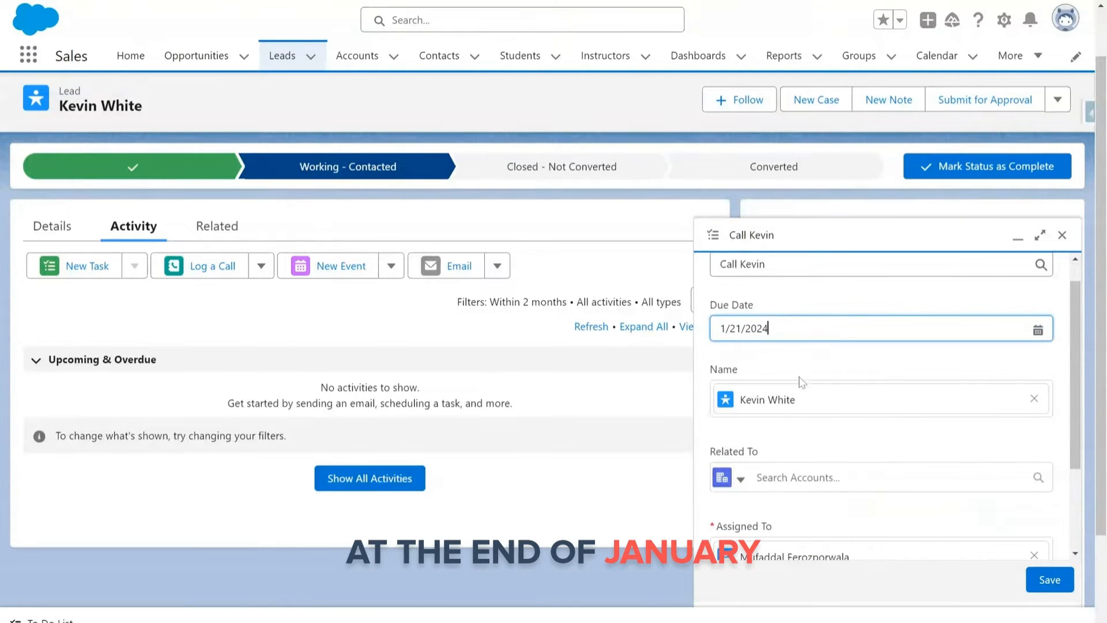
pyautogui.scroll(-3)
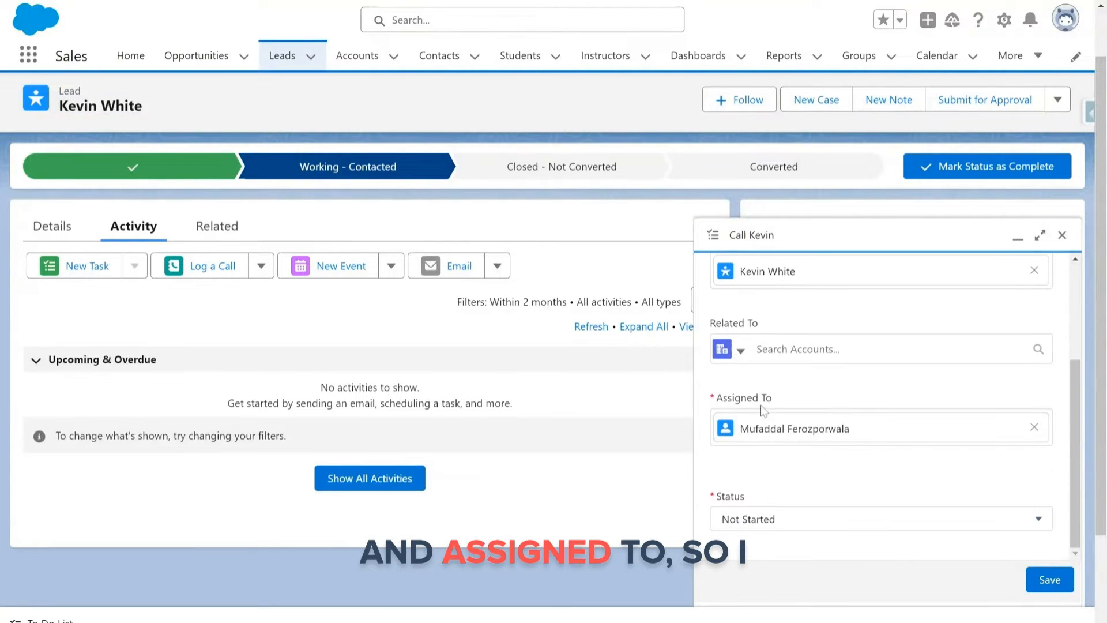
# Reassign the task to Gavin Belson and save it
pyautogui.click(1035, 427)
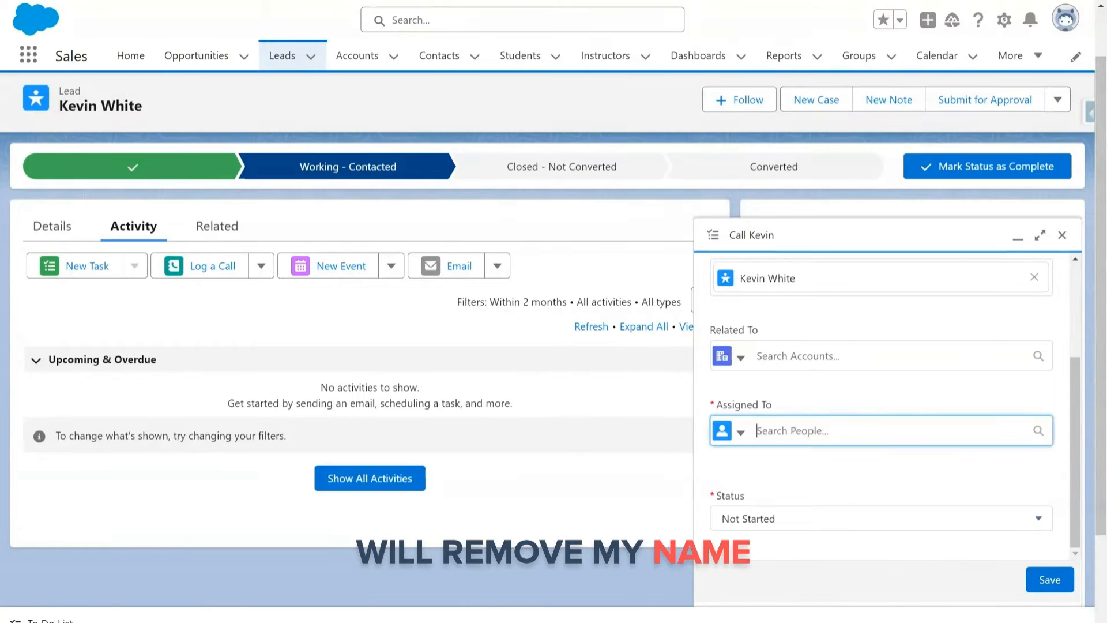
pyautogui.write('gavi')
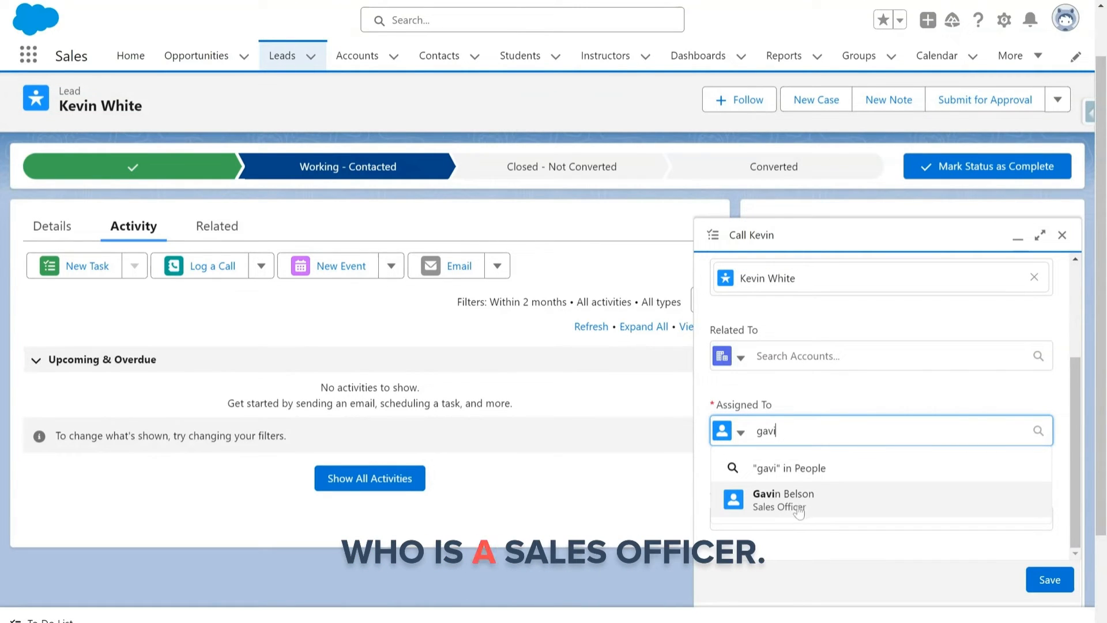
pyautogui.click(782, 499)
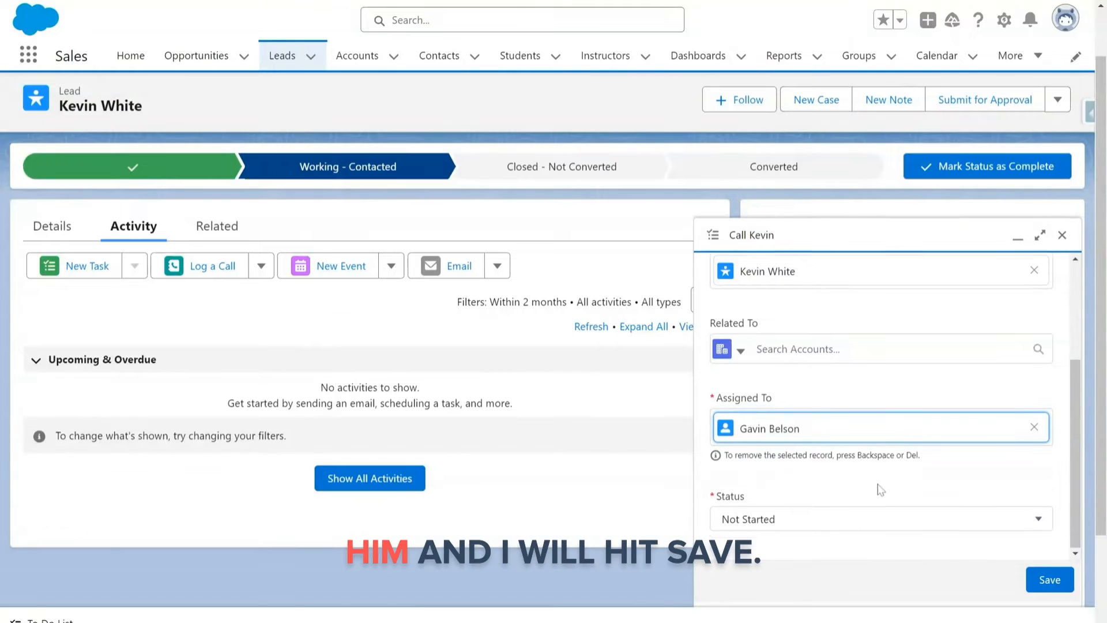
pyautogui.click(1049, 579)
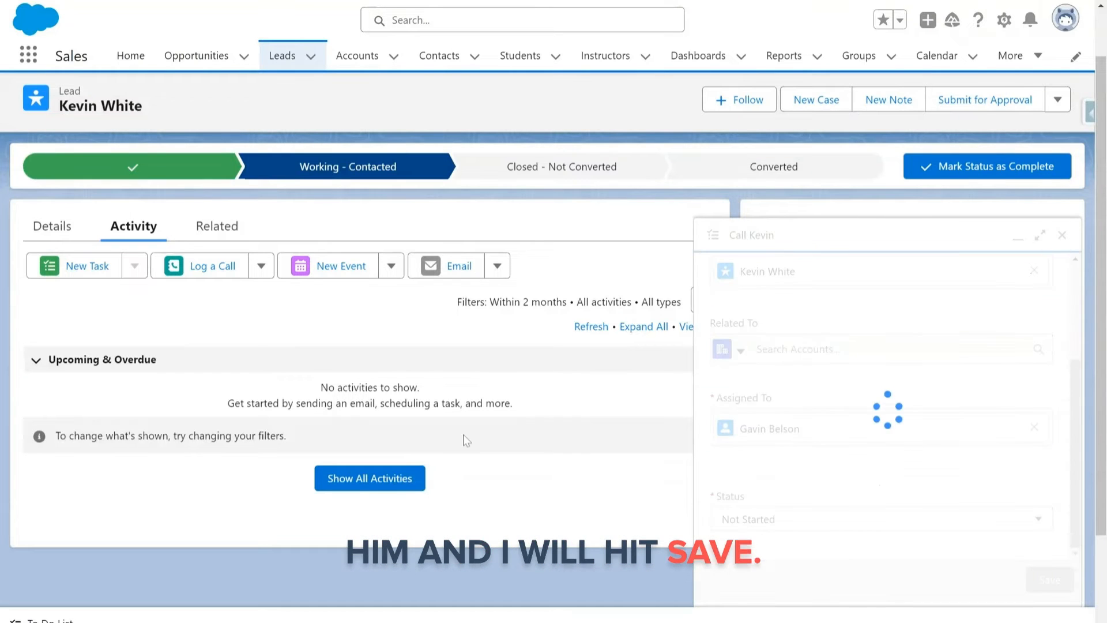
# Confirm the save so Call Kevin appears in Upcoming & Overdue as Gavin Belson's task due Jan 21
pyautogui.click(1052, 579)
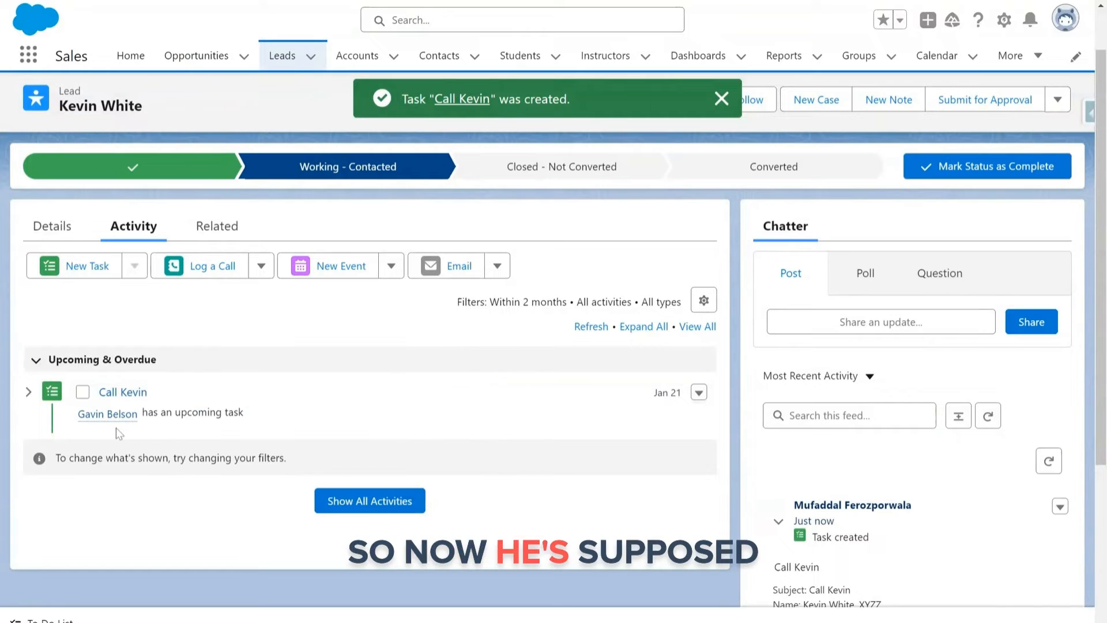
pyautogui.moveTo(658, 410)
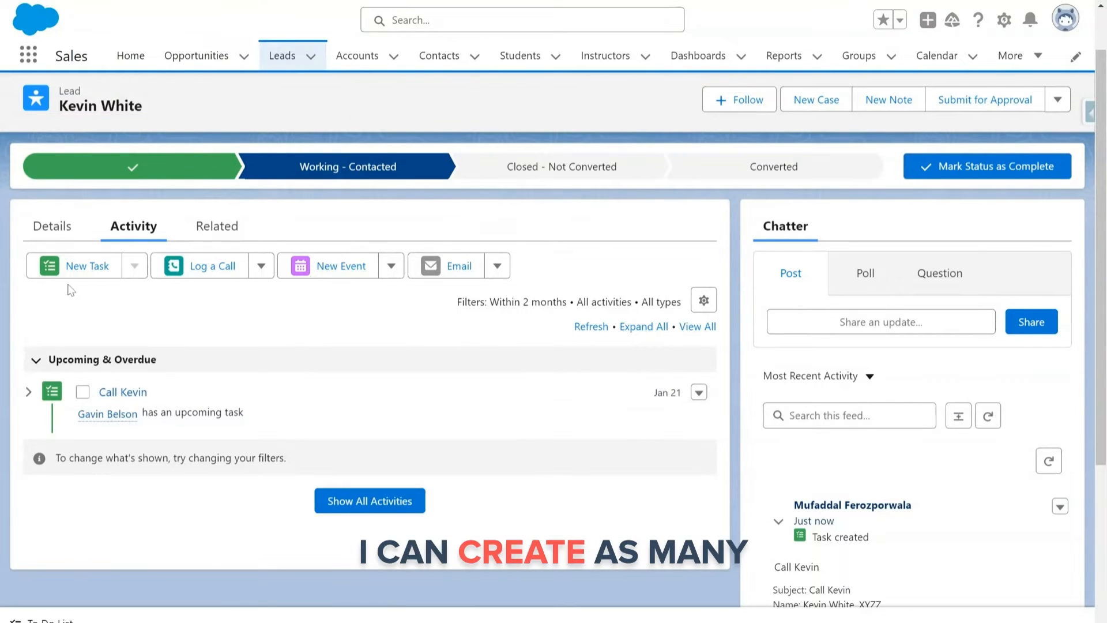
pyautogui.moveTo(276, 318)
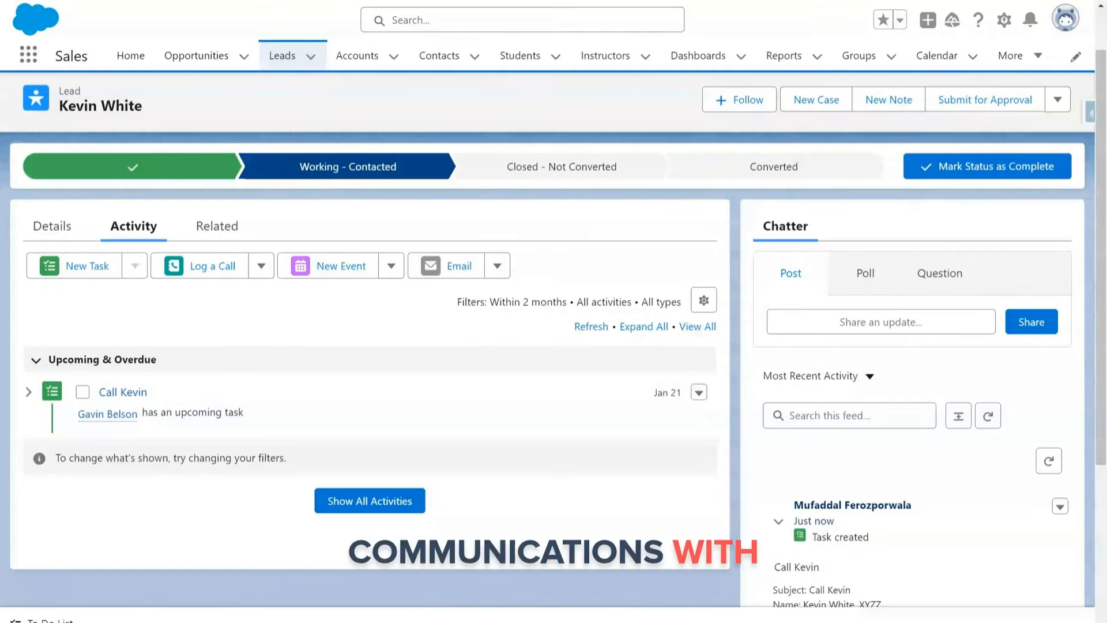
pyautogui.moveTo(786, 240)
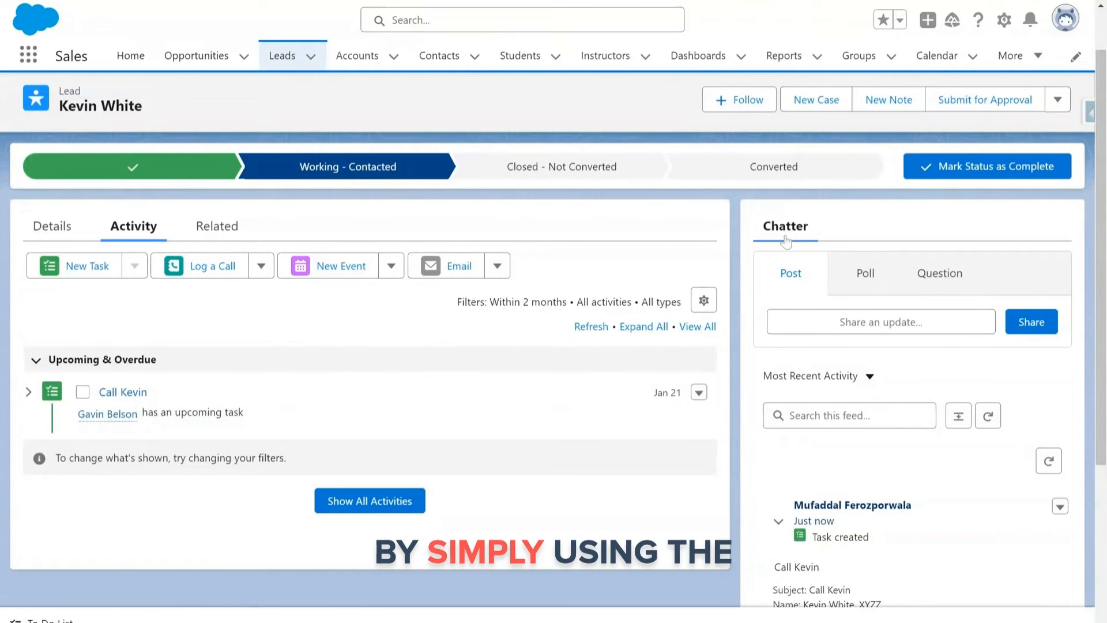
pyautogui.moveTo(797, 228)
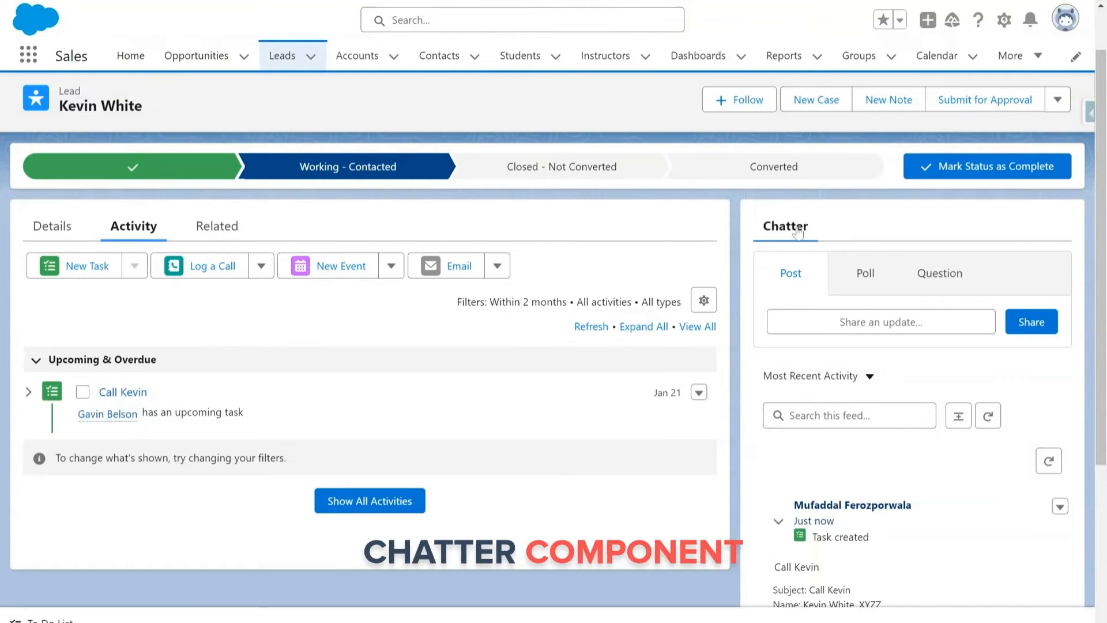
pyautogui.scroll(-3)
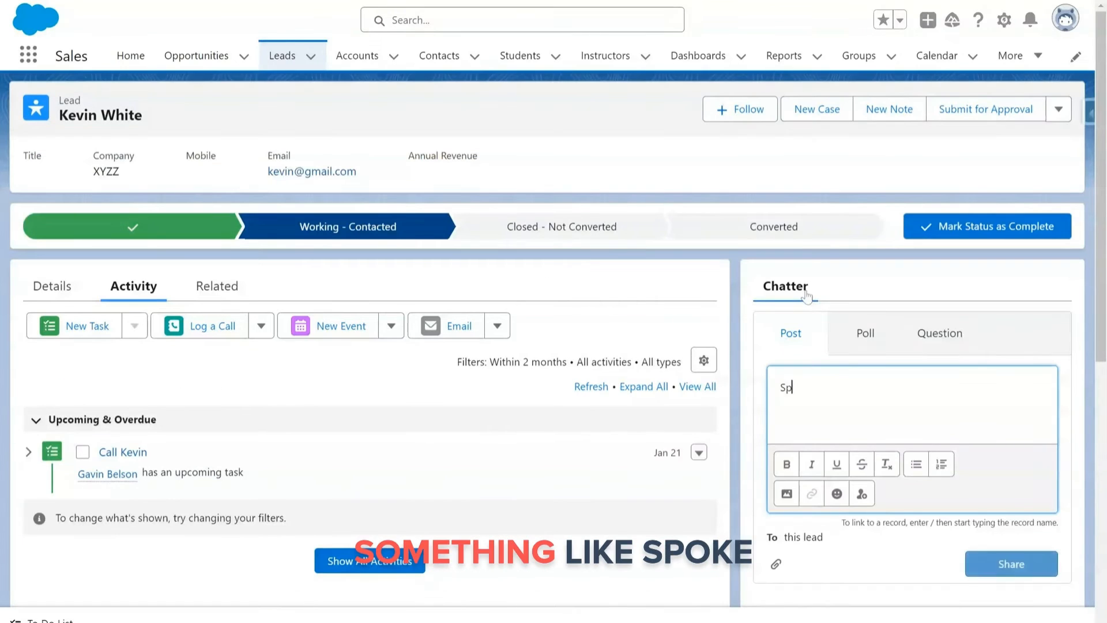
pyautogui.write('poke with Kevin and he seems interested.')
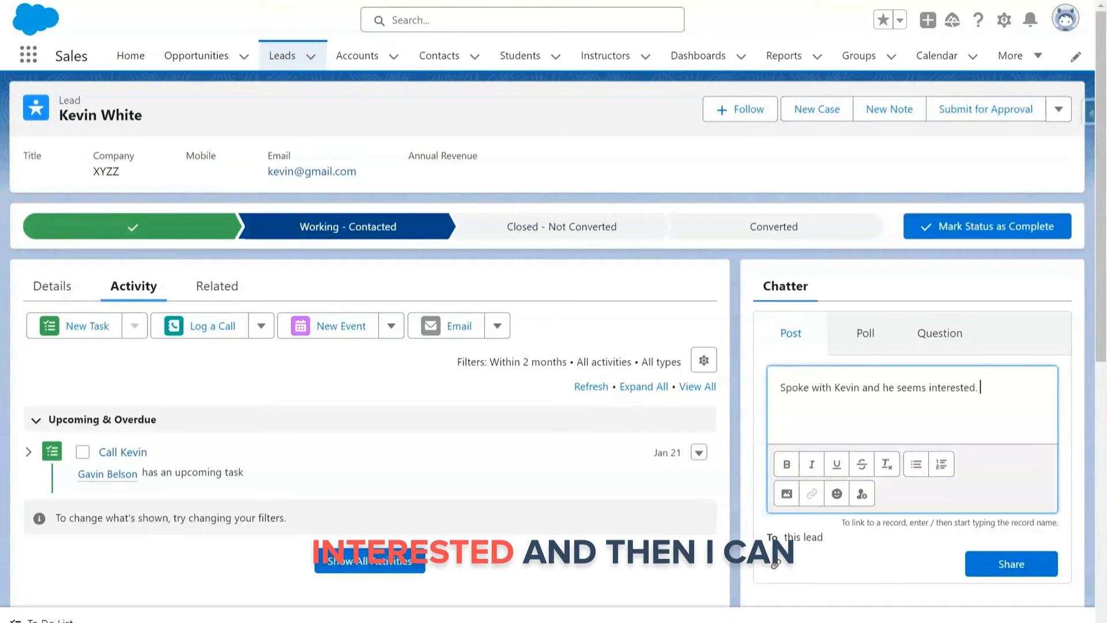
pyautogui.write('@gavi')
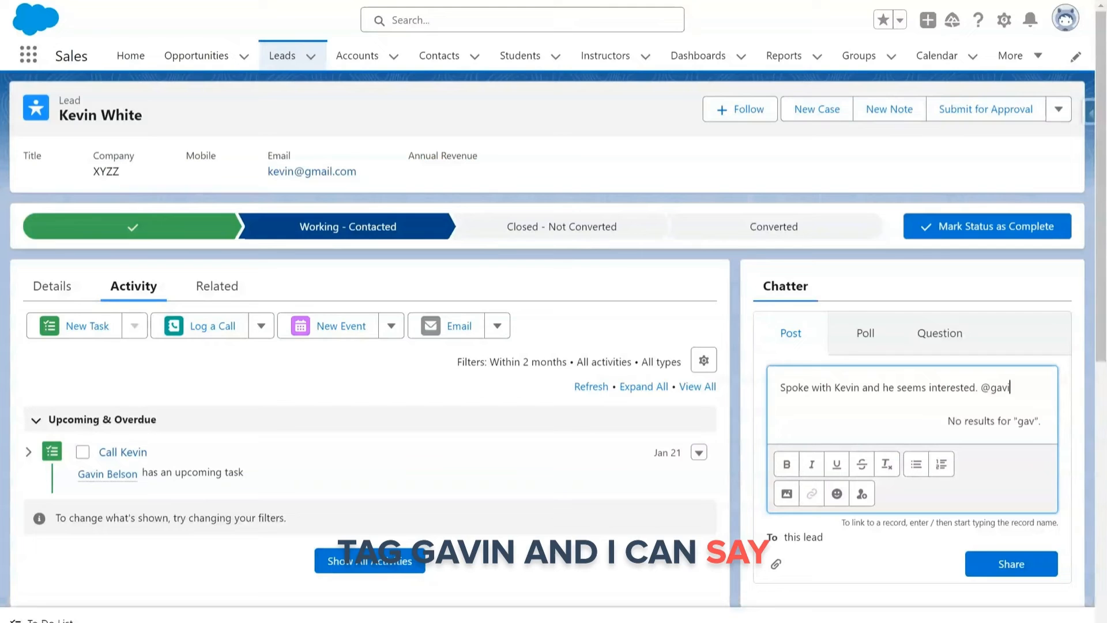
pyautogui.write('[Gavin Belson] please')
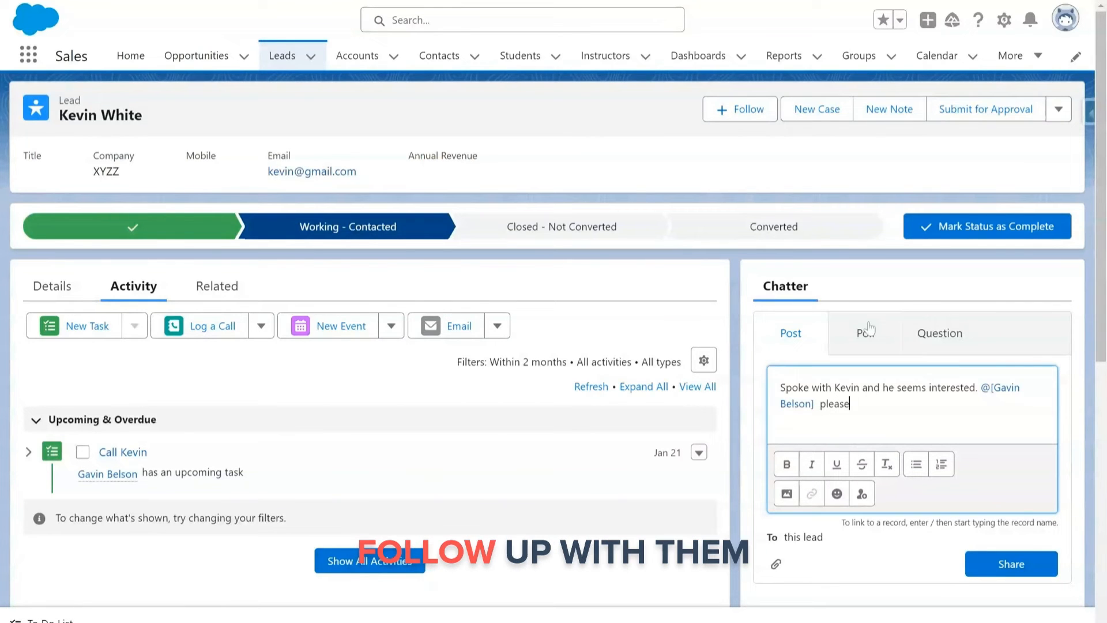
pyautogui.write('follow up with them by the end of this week.')
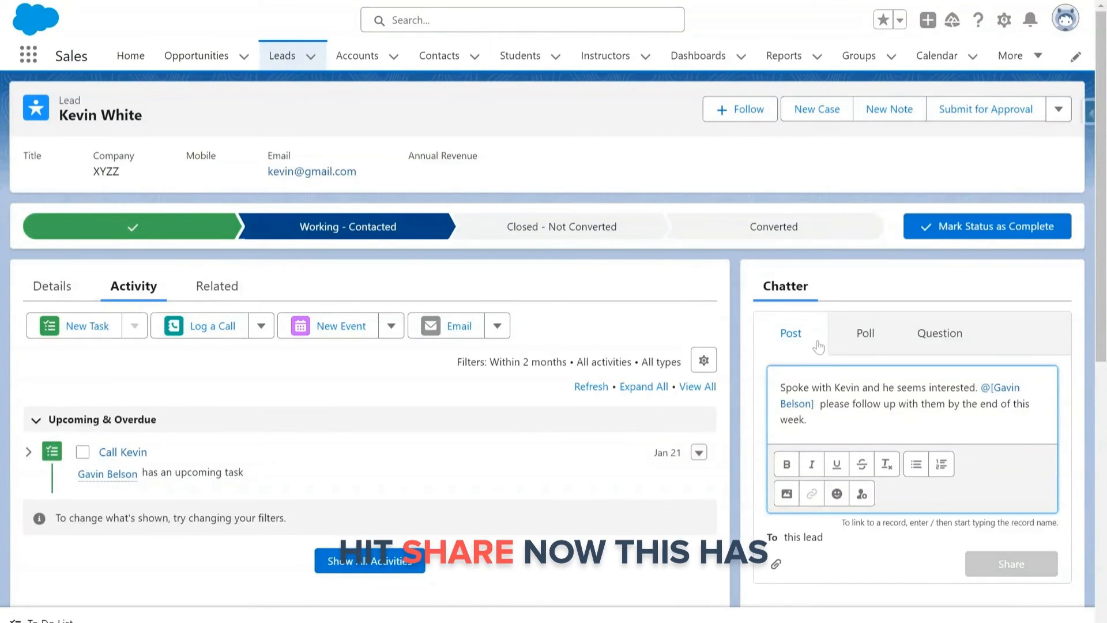
# Share the post to the lead's feed and start a comment beneath it
pyautogui.click(1010, 564)
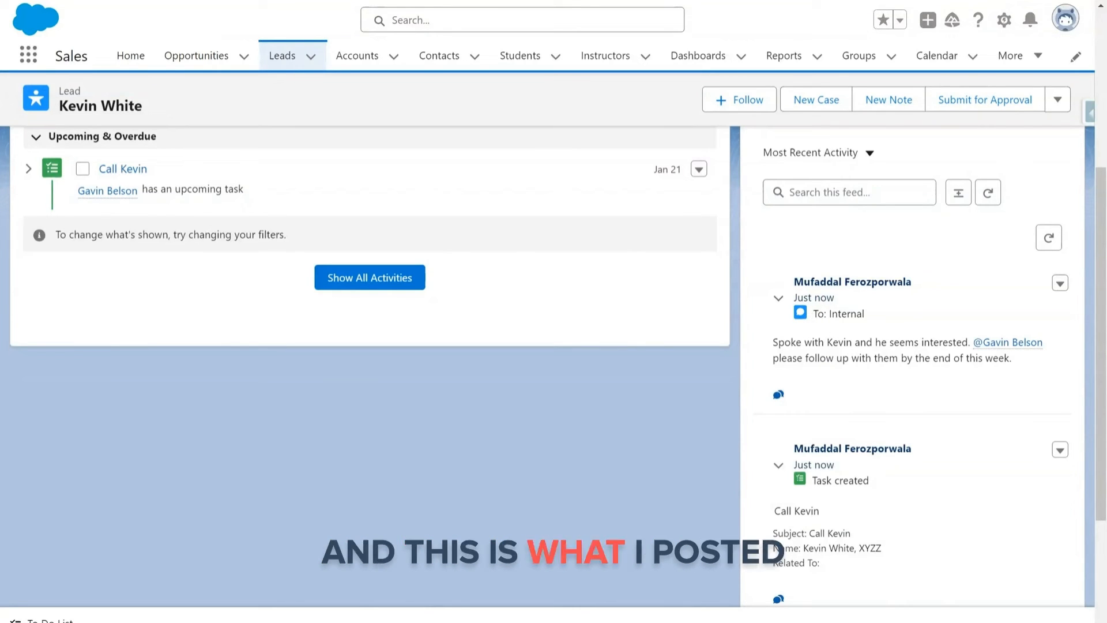
pyautogui.scroll(-3)
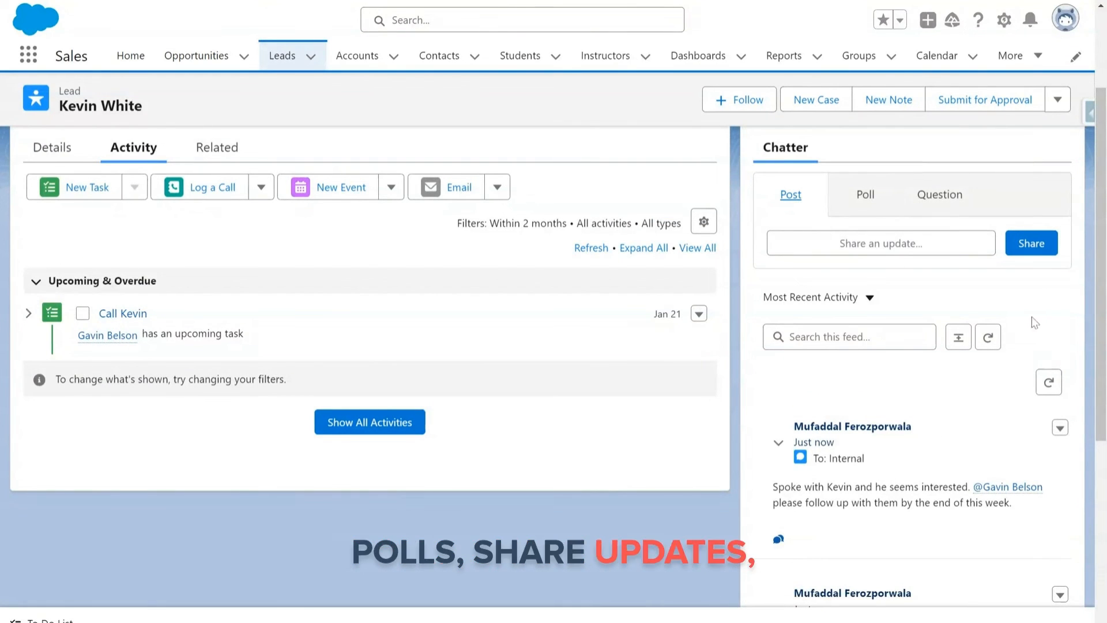
pyautogui.scroll(-3)
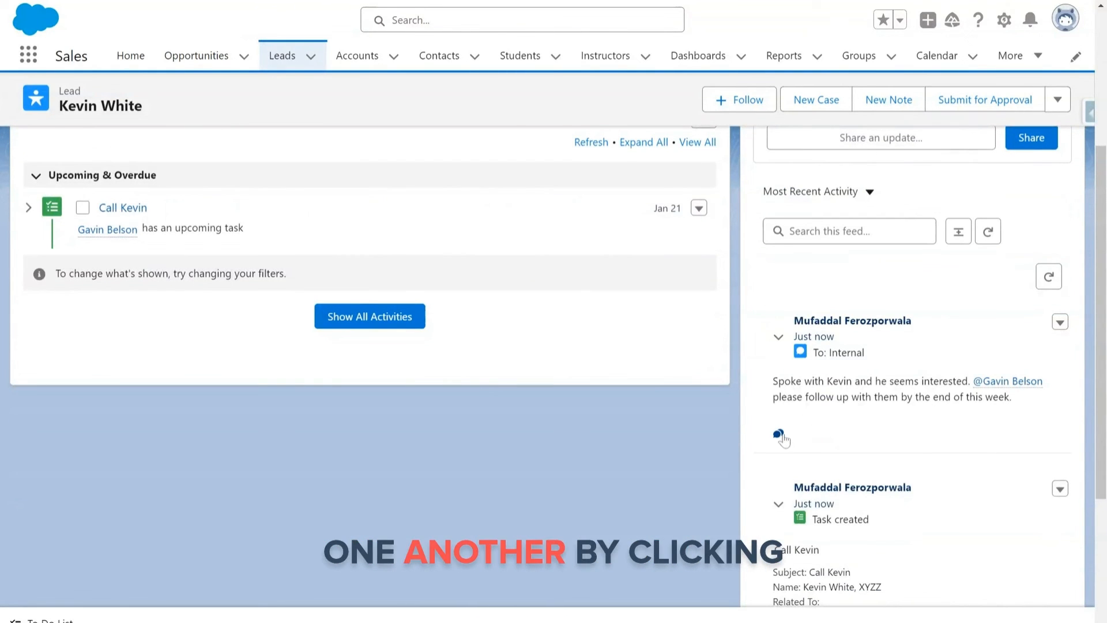
pyautogui.click(778, 436)
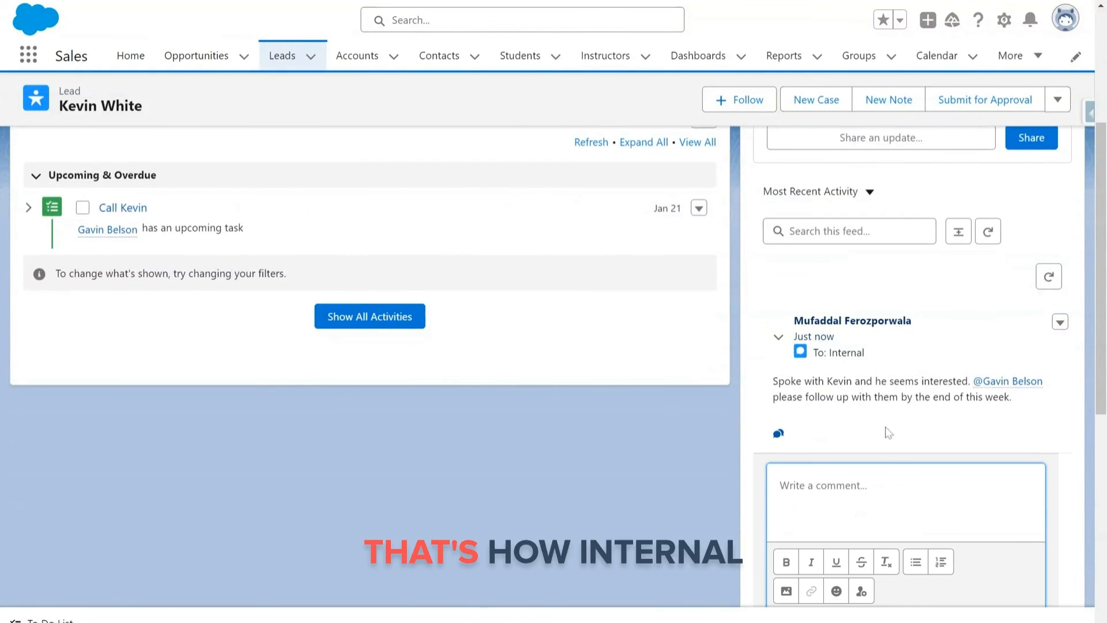